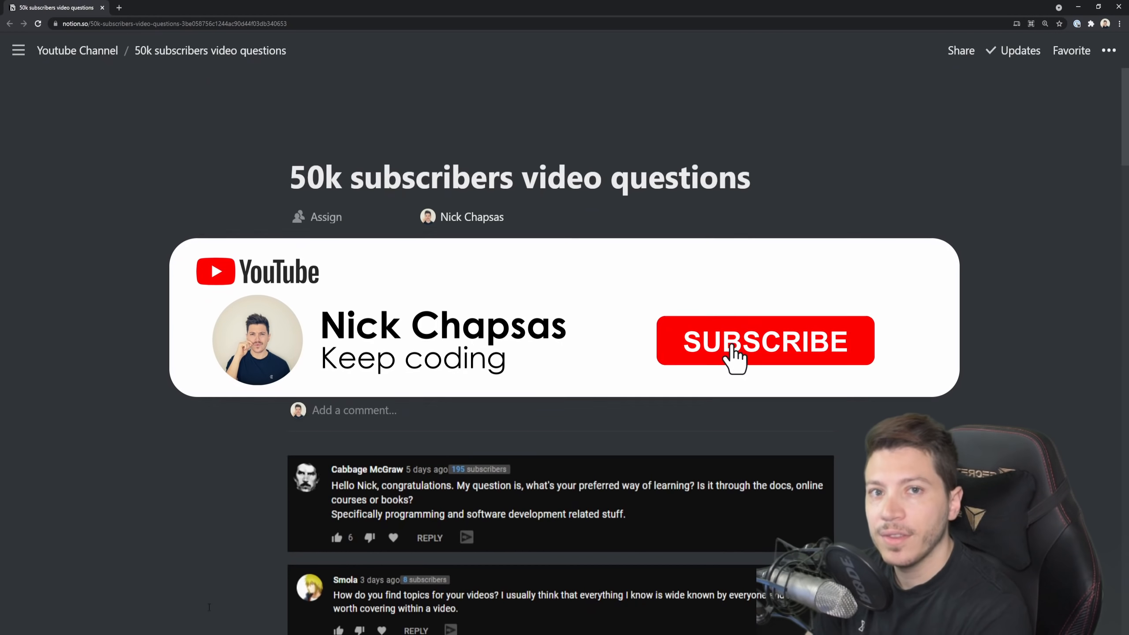
- Enlarge the first comment screenshot asking about the preferred way of learning programming
click(764, 340)
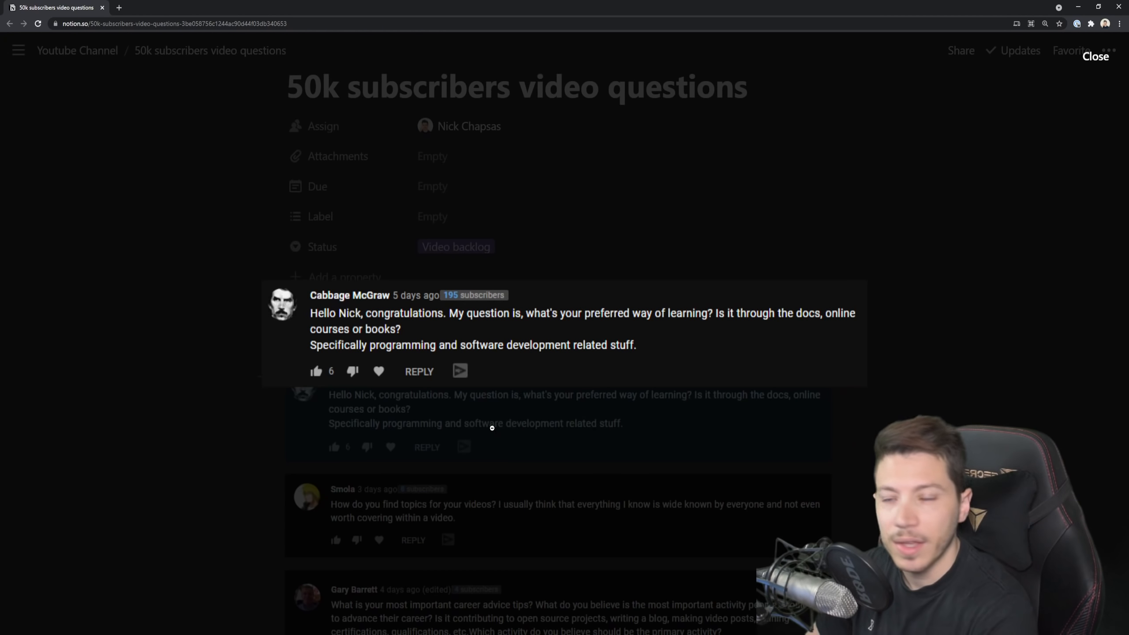
scroll(down, 3)
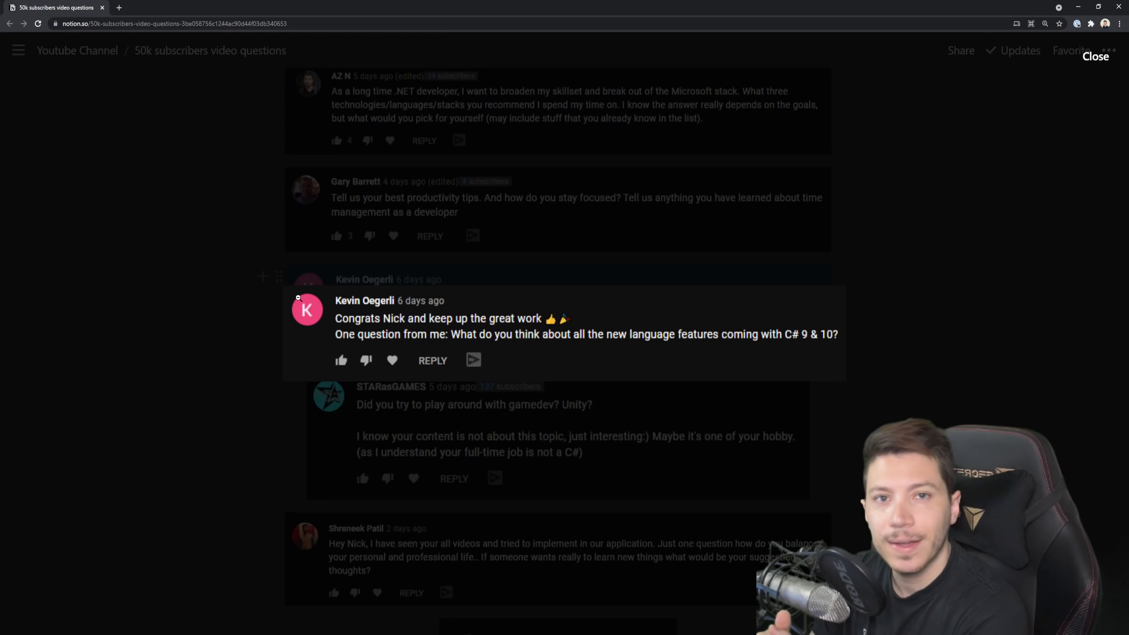
- Scroll down to the comment asking how to balance personal and professional life
scroll(down, 3)
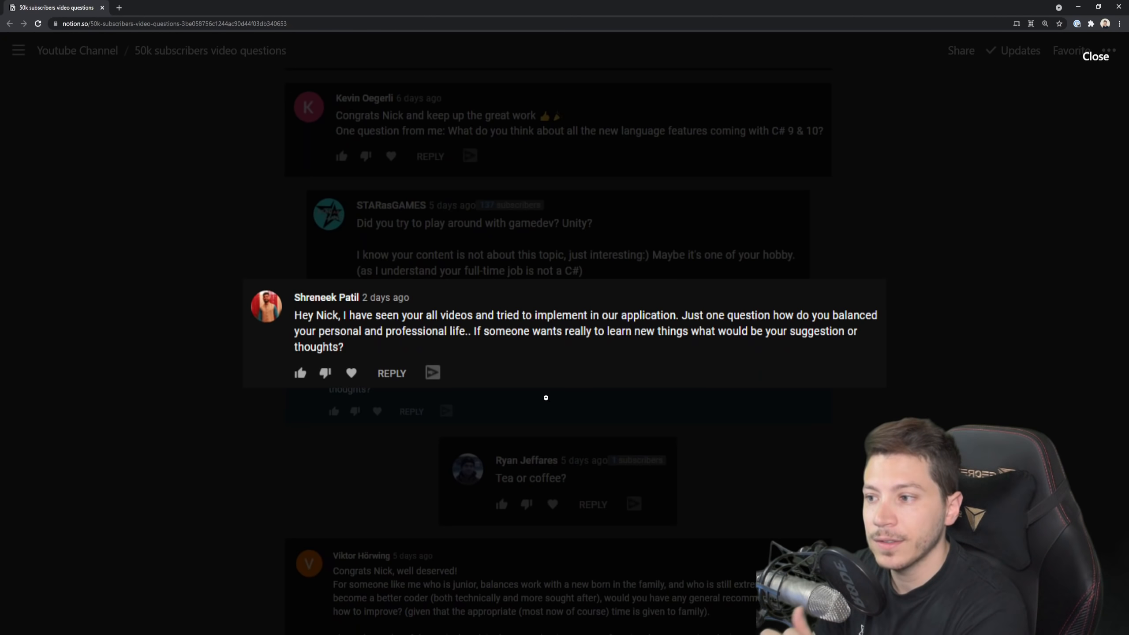
scroll(down, 3)
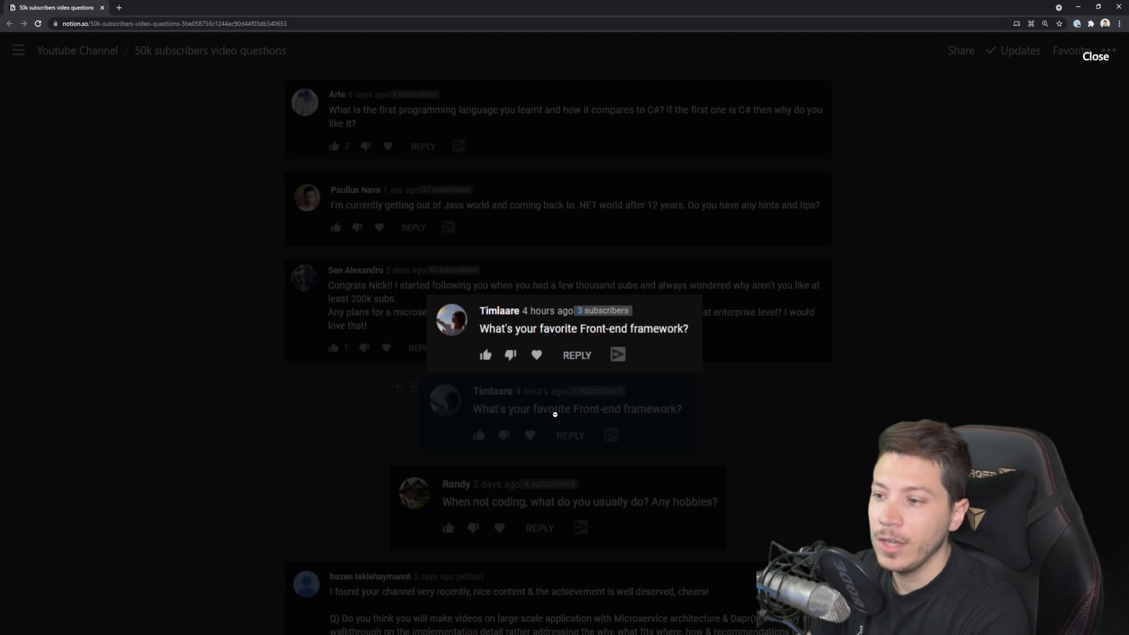
- Scroll down to Randy's question about hobbies outside of coding
scroll(down, 3)
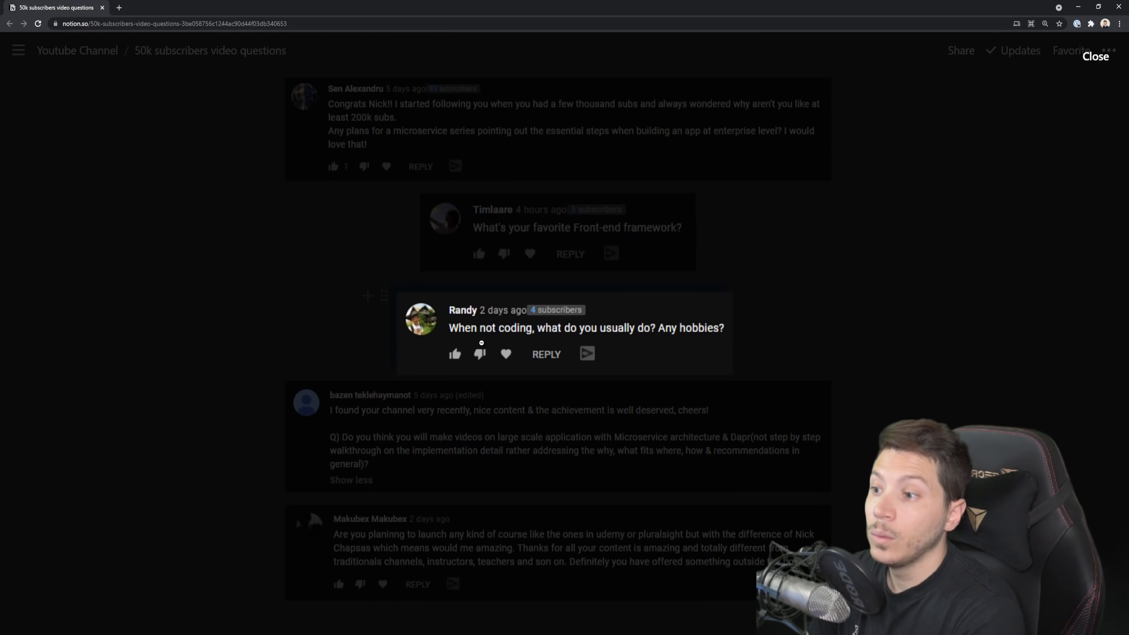